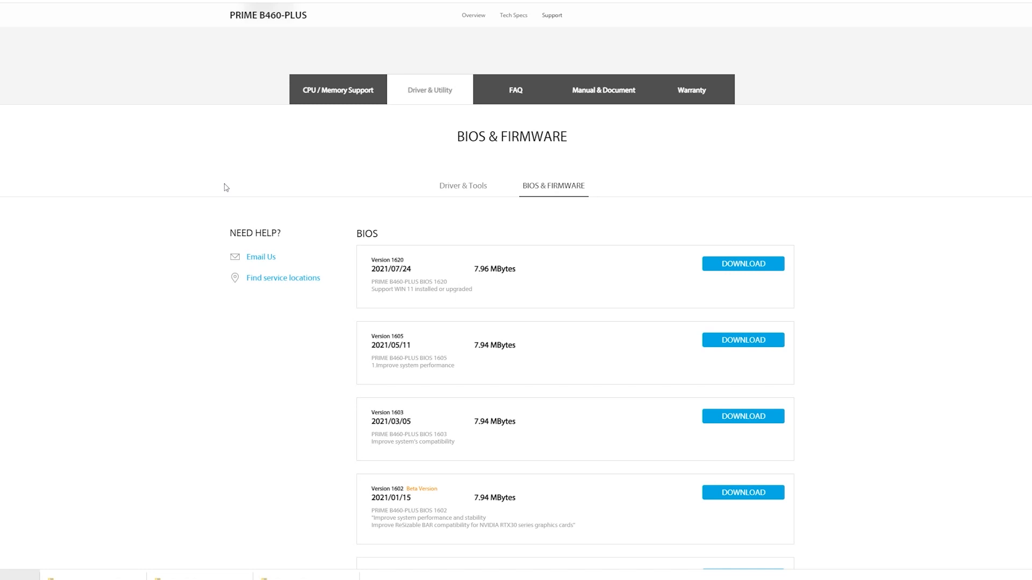
Download the PRIME B460-PLUS Windows 10 64-bit Chipset driver, then return to the BIOS & Firmware list
click(463, 186)
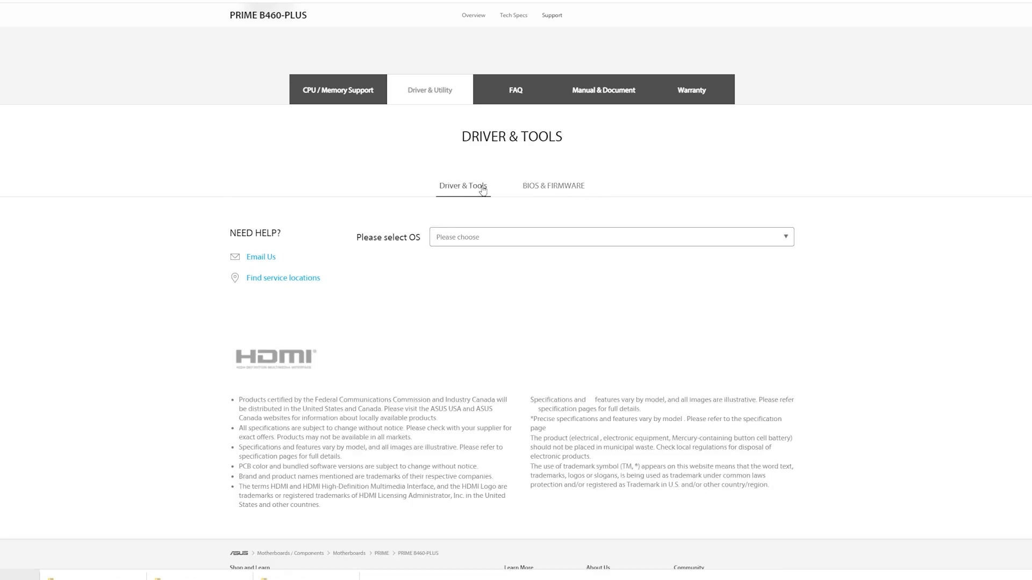
click(609, 237)
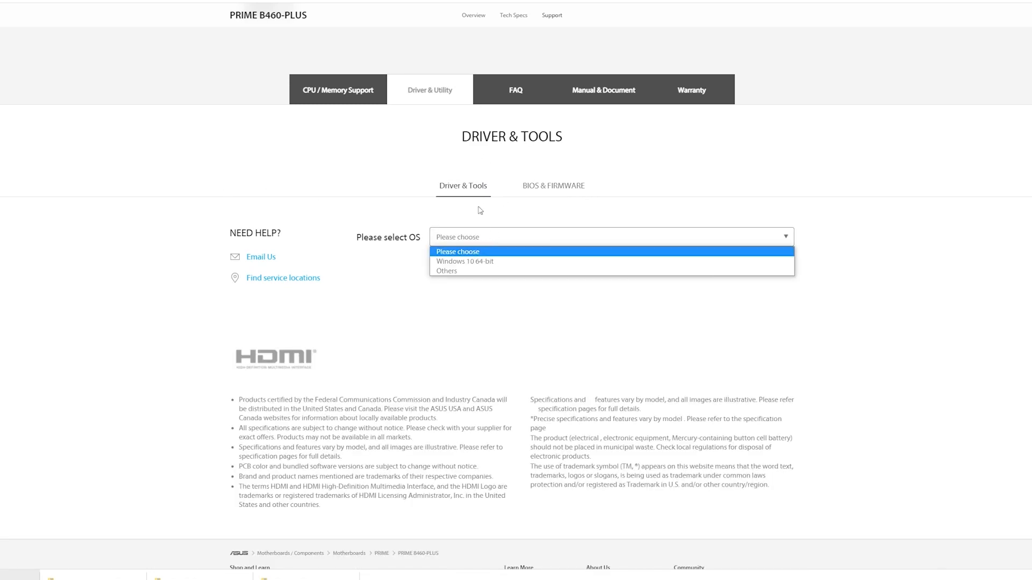
click(464, 261)
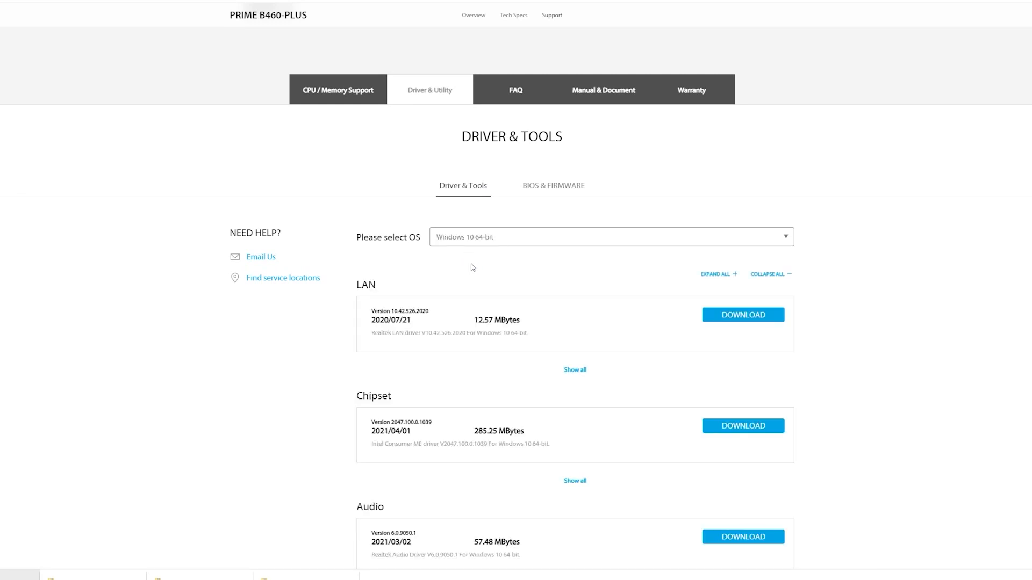
mouse_move(749, 434)
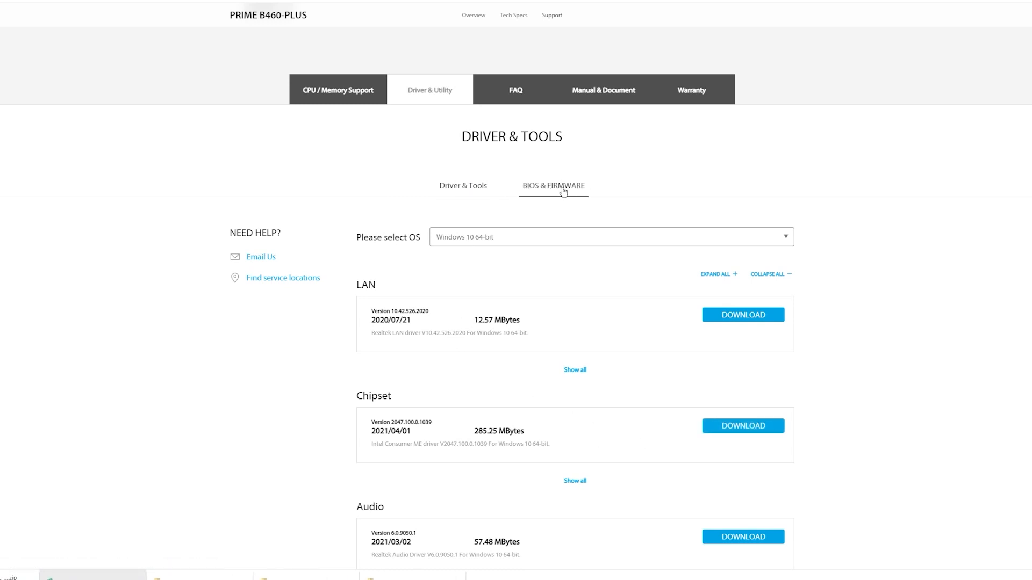
click(554, 185)
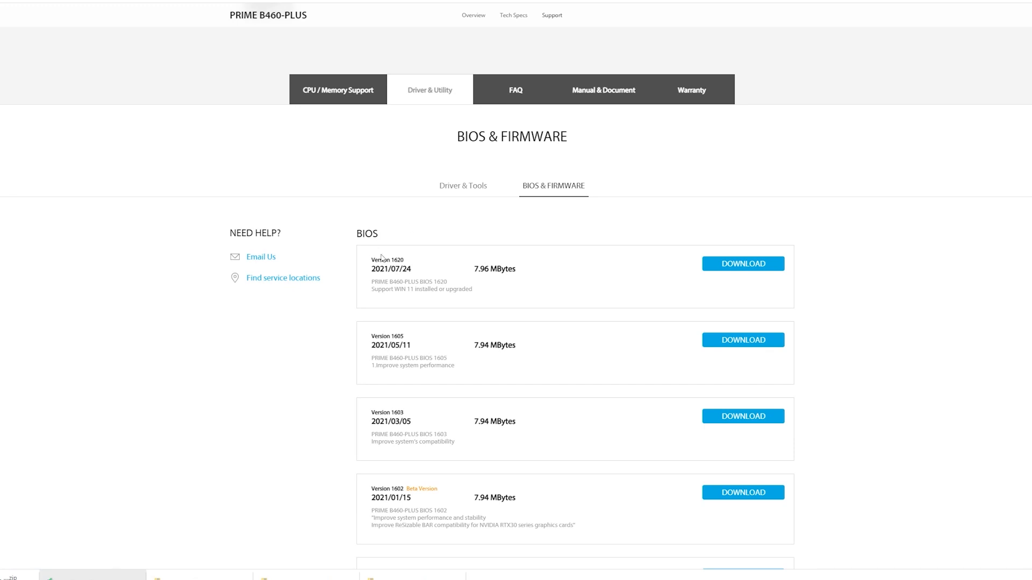
click(742, 264)
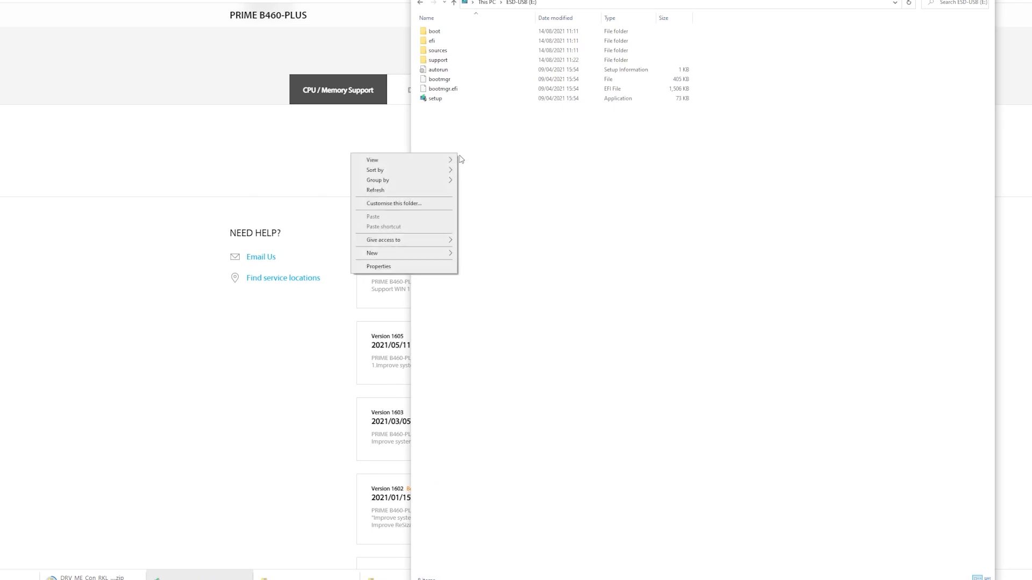
Make a 'motherboard' folder on the ESD-USB (E:) root and open it
click(371, 253)
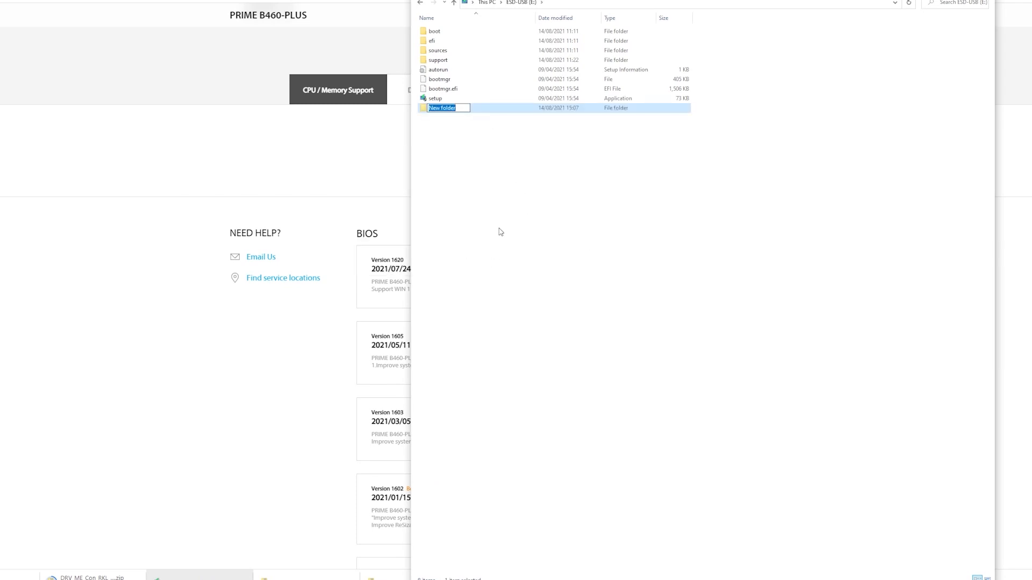
text(motherboard)
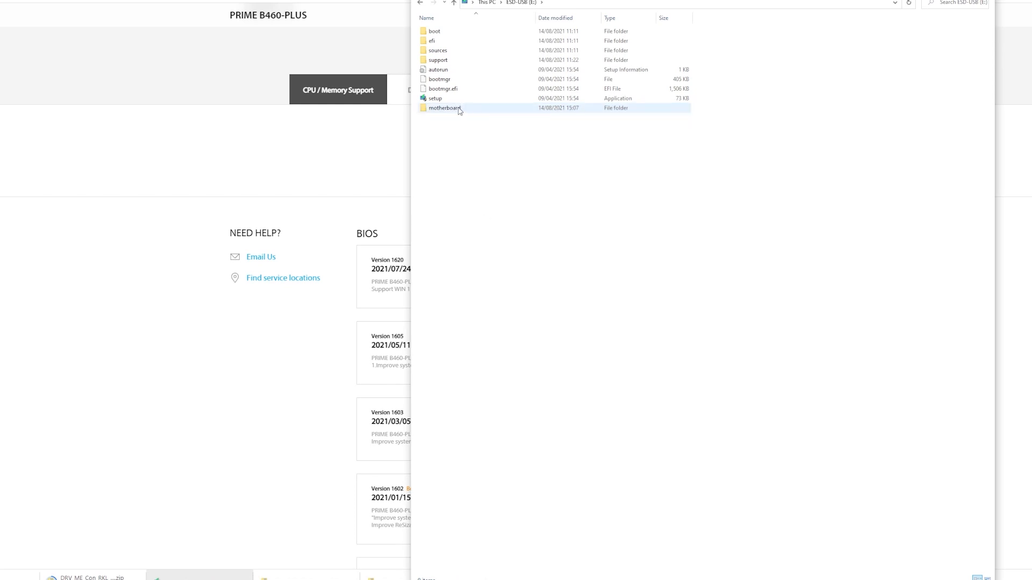
double_click(445, 108)
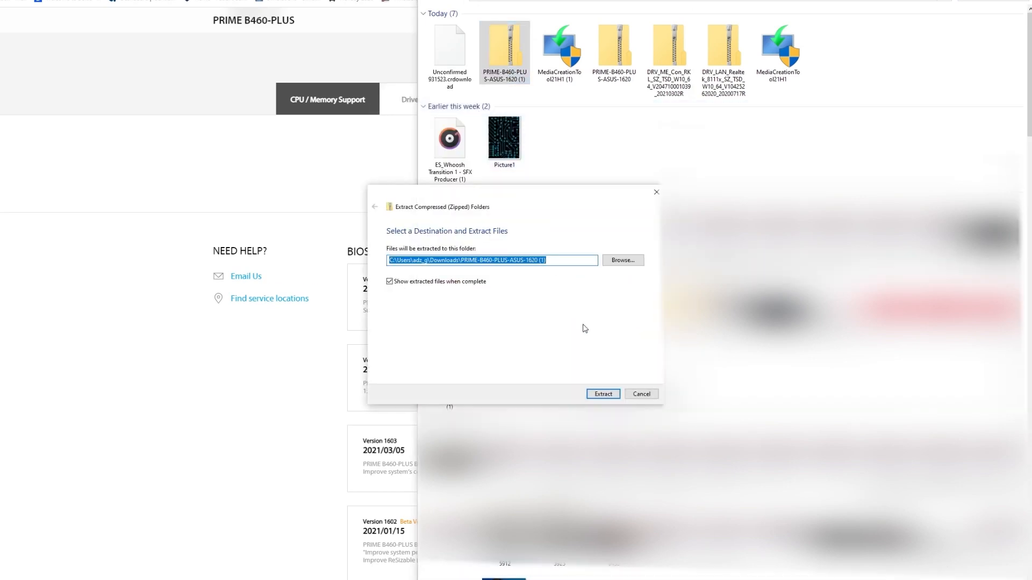
Extract the BIOS 1620 zip to ESD-USB (E:) > motherboard, yielding the CAP file and BIOSRenamer
click(621, 260)
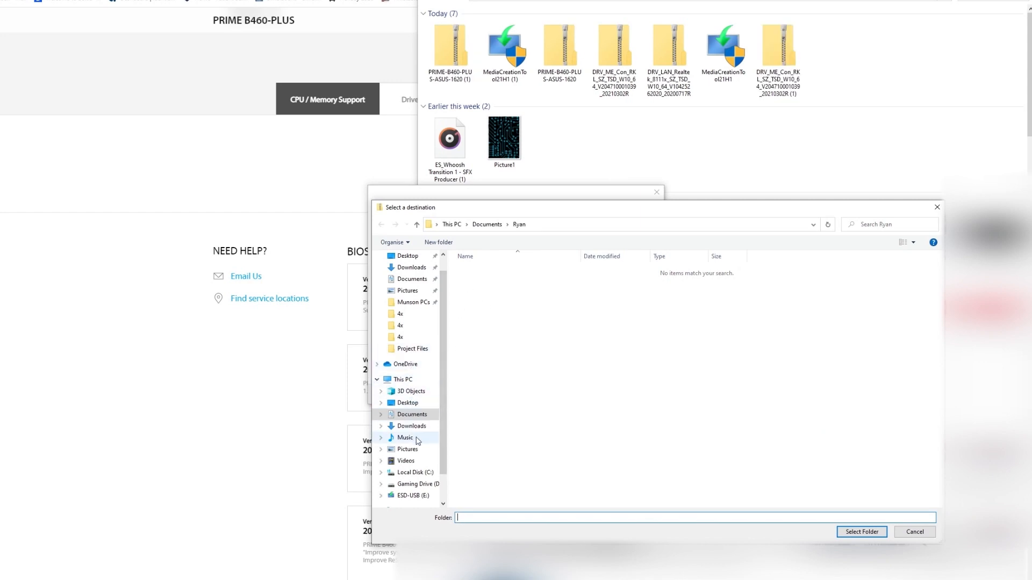
click(402, 379)
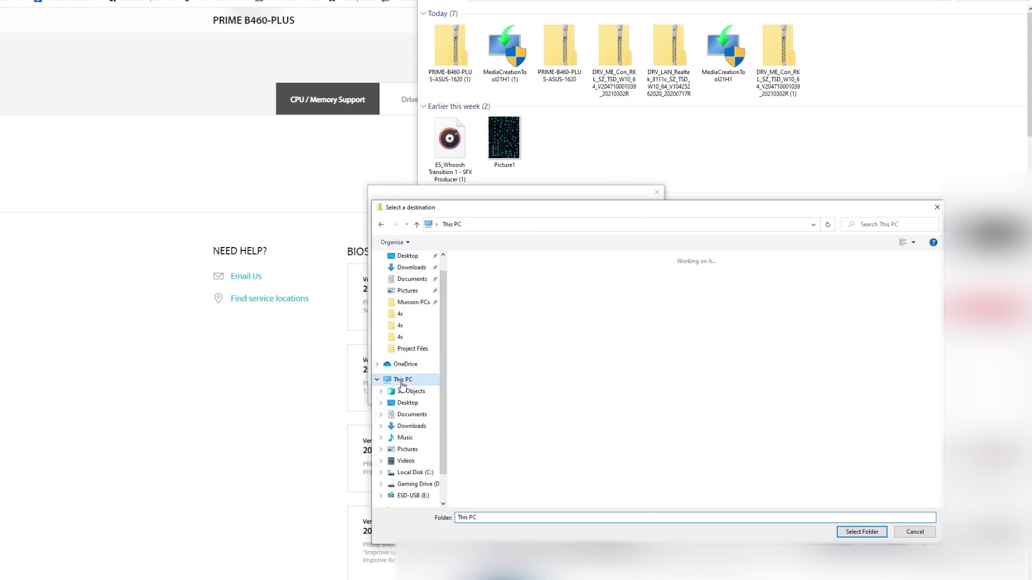
click(409, 495)
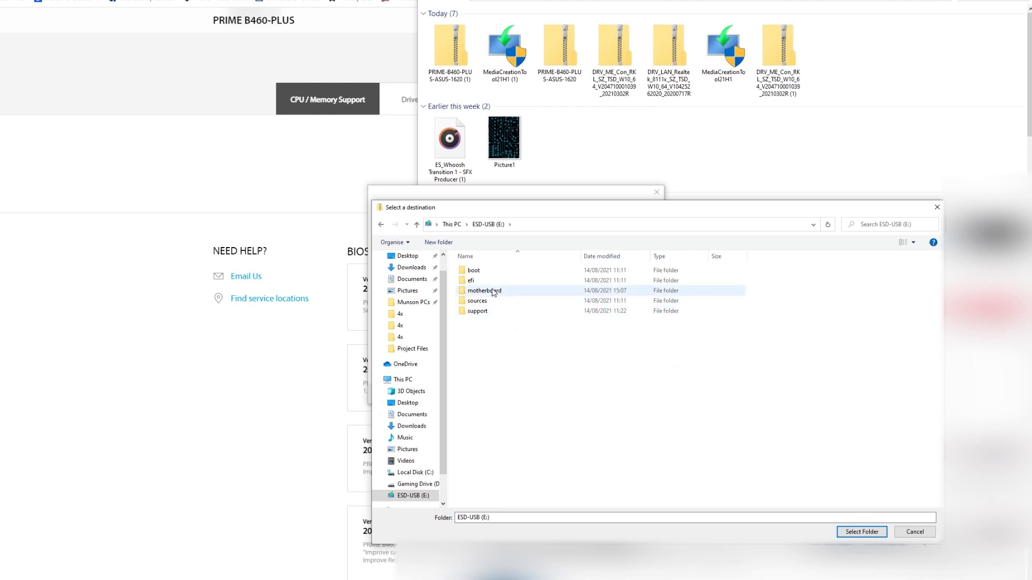
double_click(483, 290)
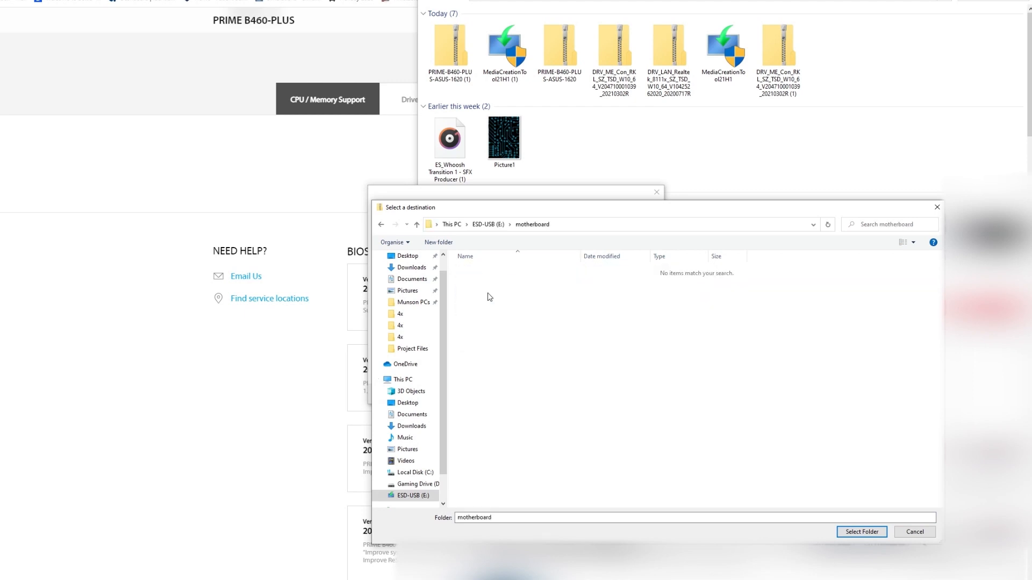
click(860, 532)
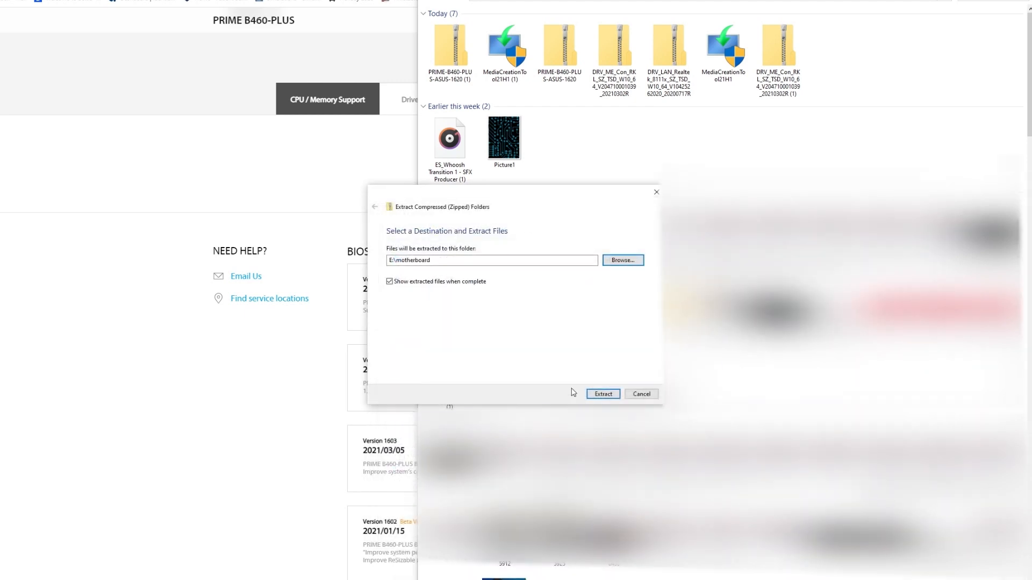
click(602, 393)
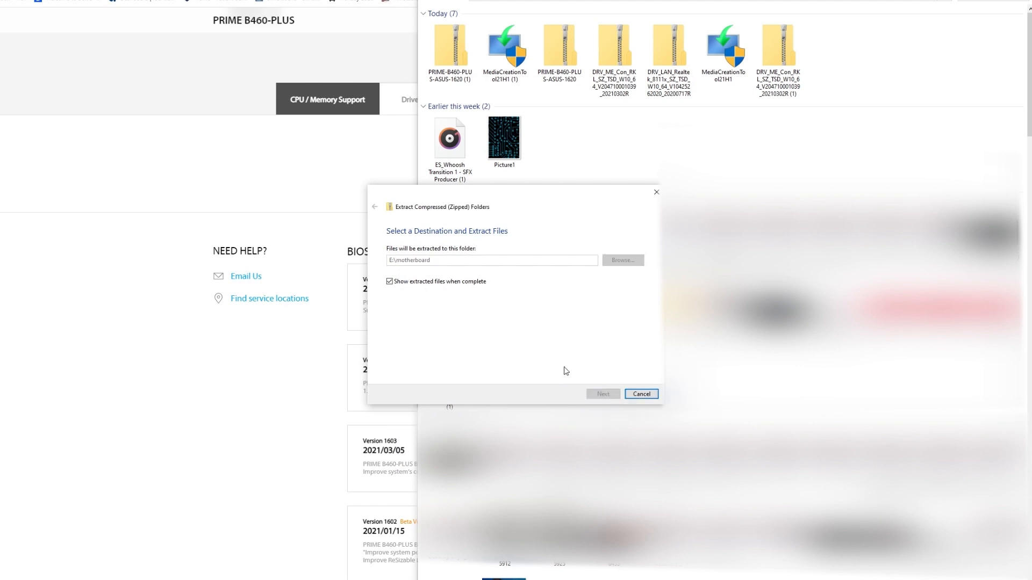
click(602, 394)
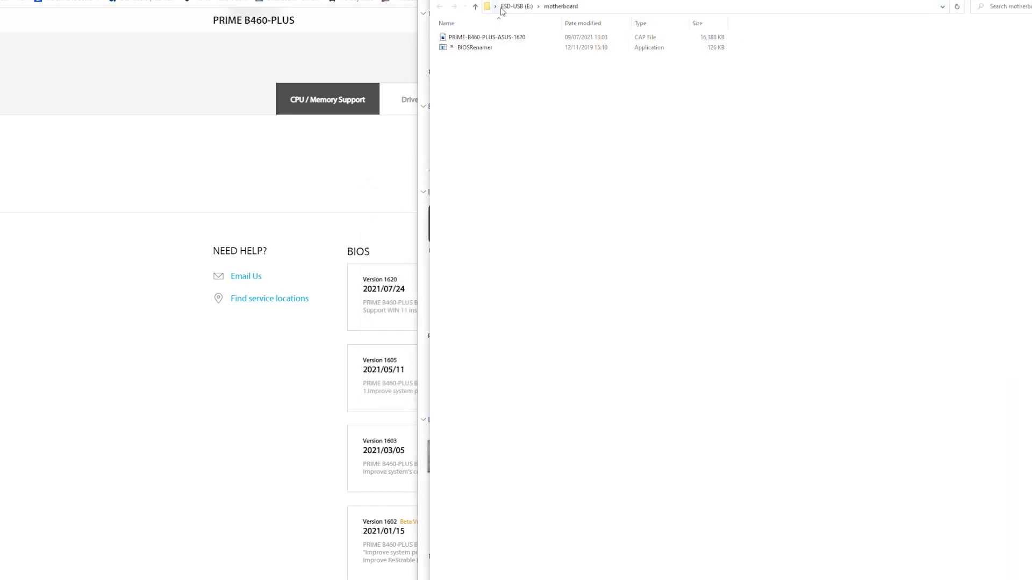
Return to the ESD-USB (E:) root and start a new folder named 'chipset'
click(475, 6)
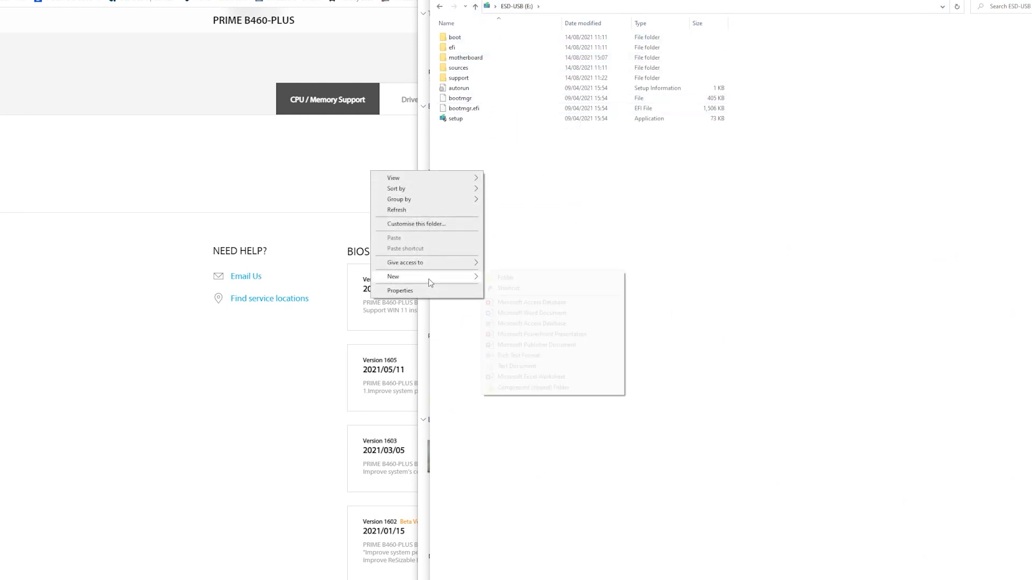
click(504, 277)
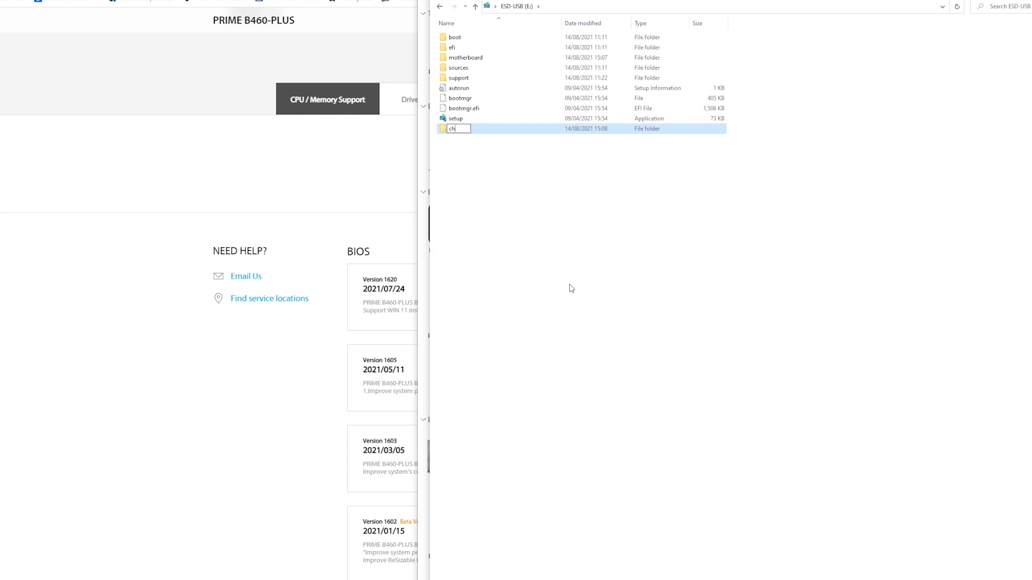